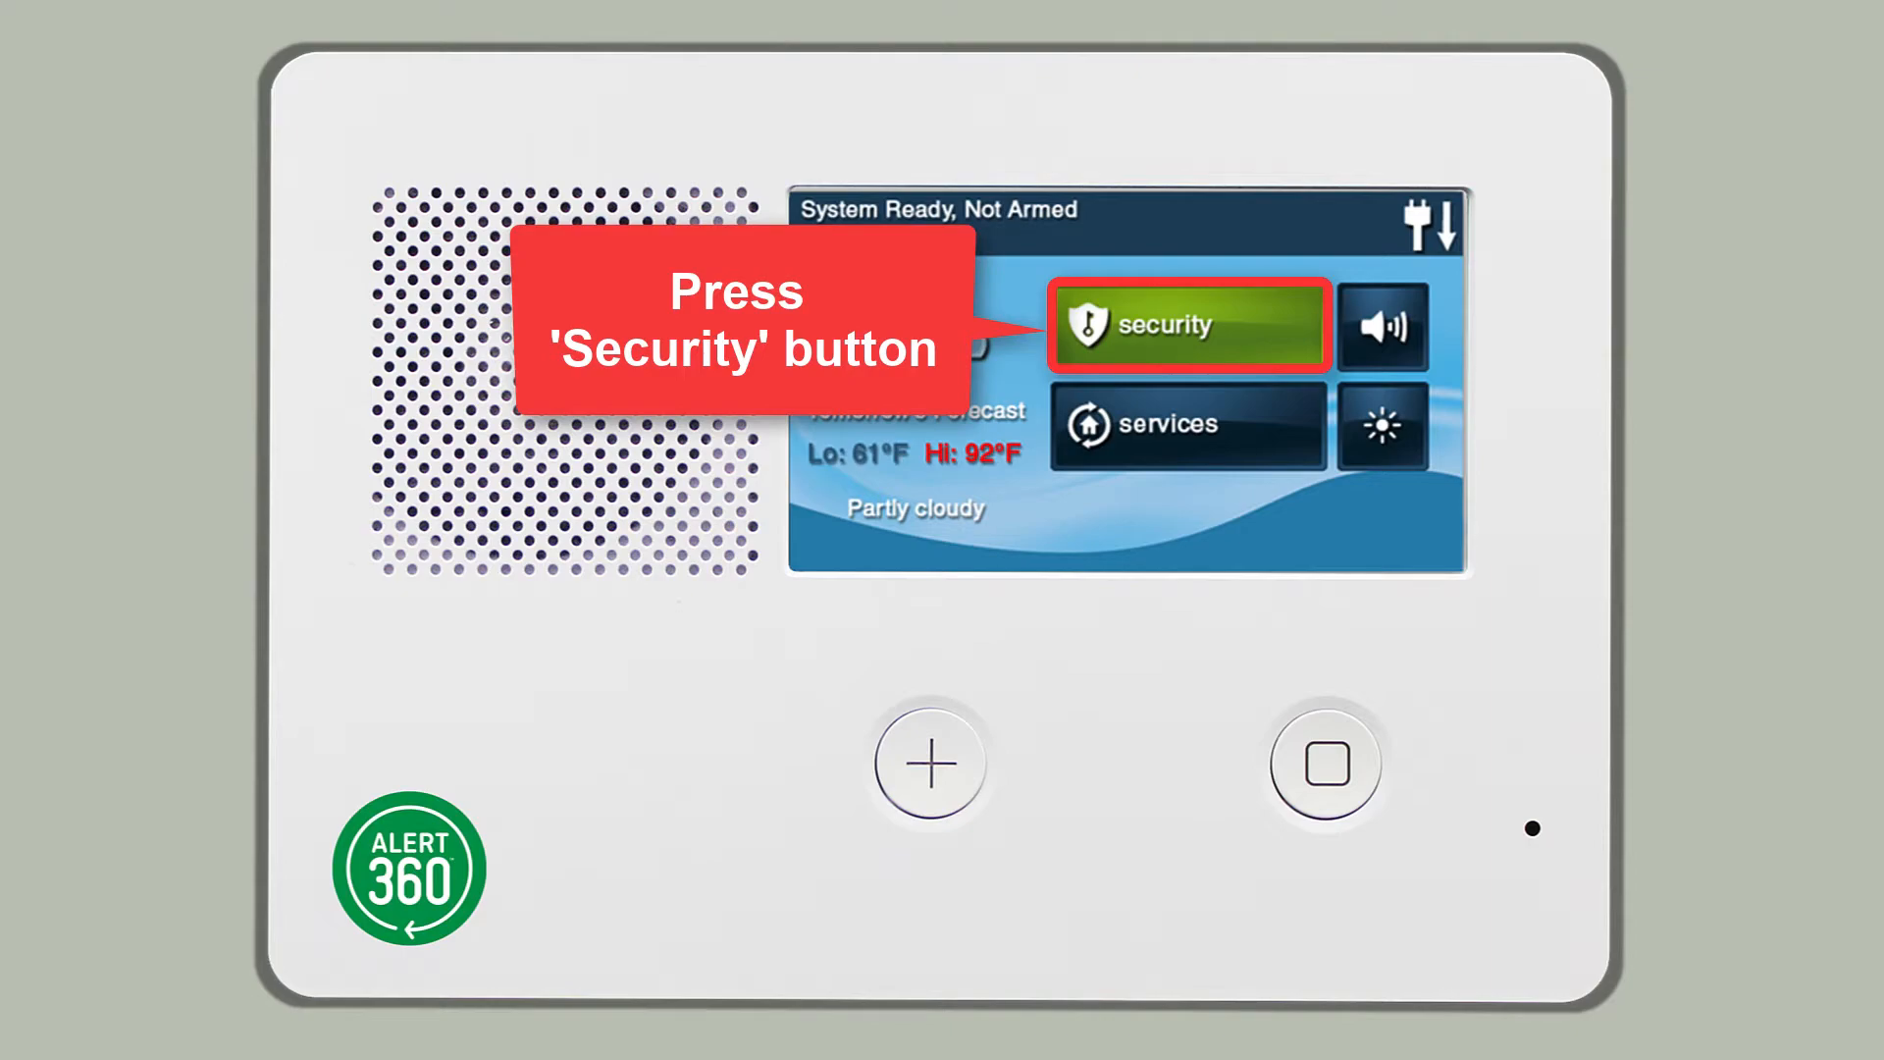
Step: Reach the Ready to Arm screen via Security then Arm, showing Stay and Away choices
click(1185, 324)
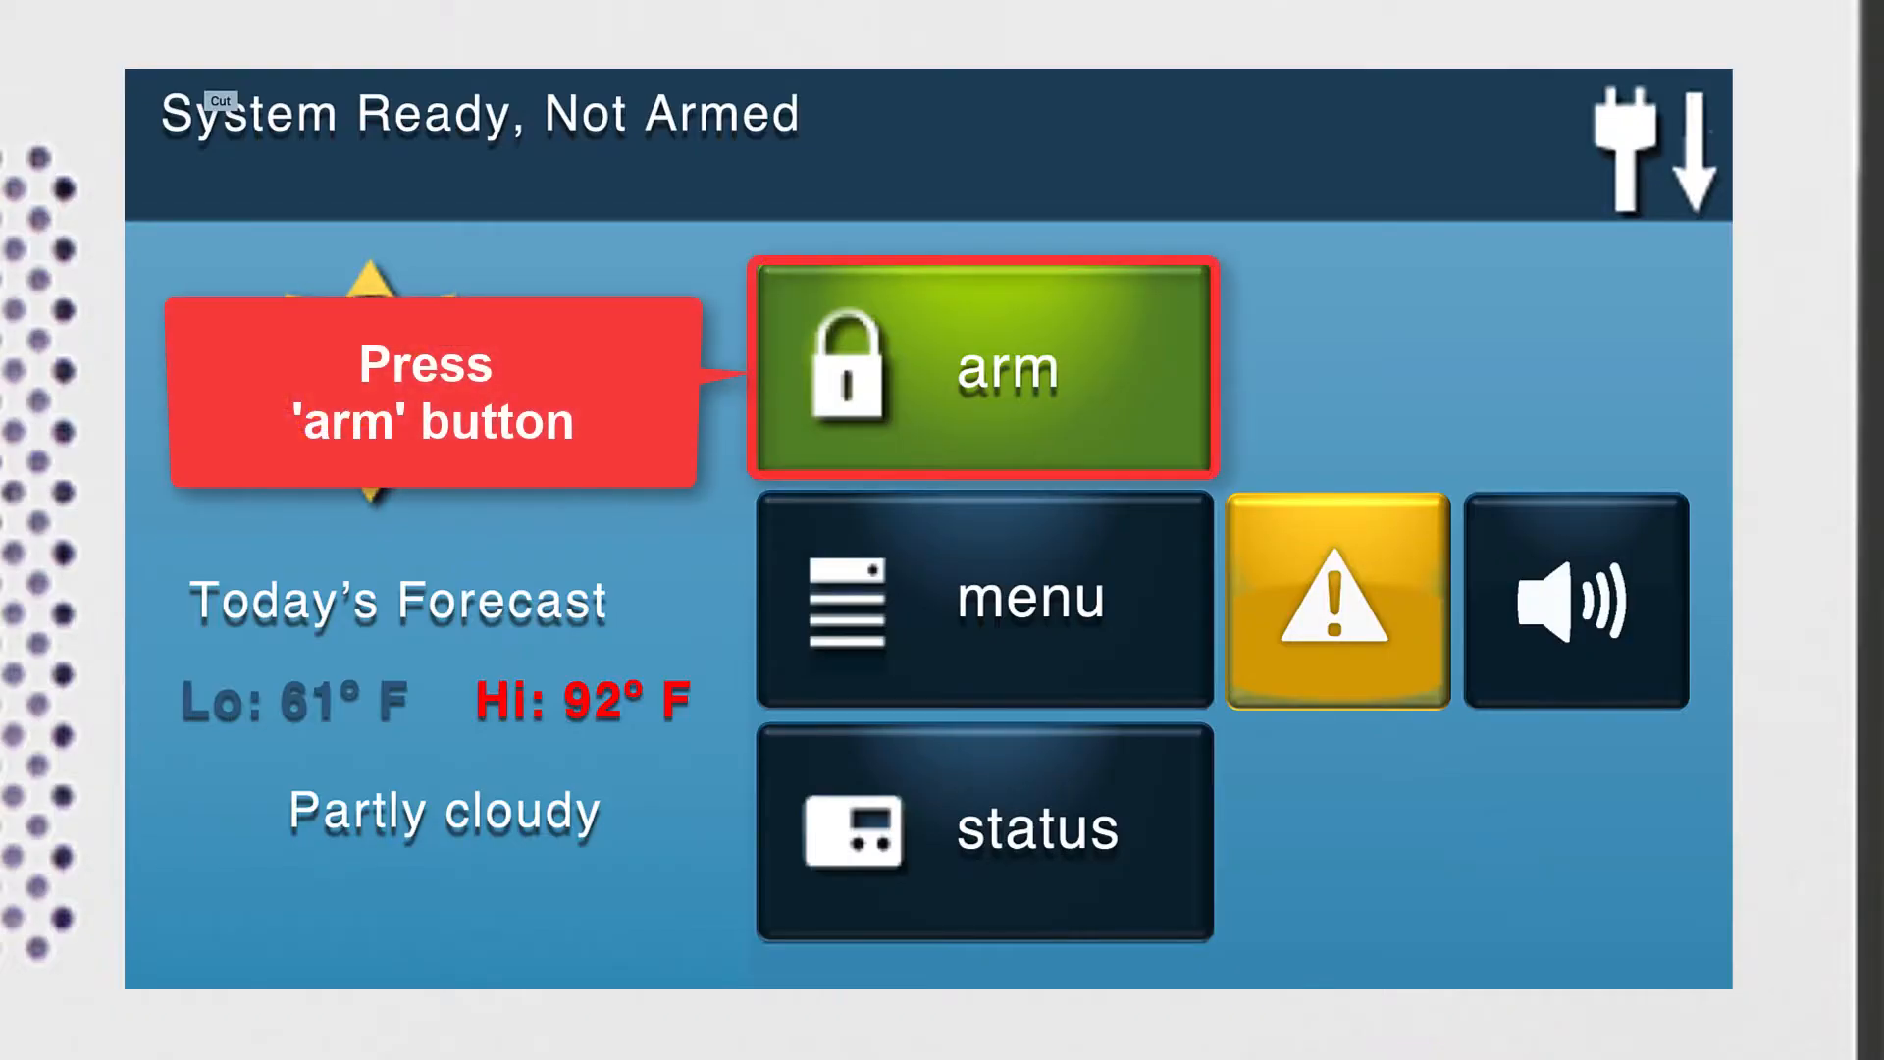
click(983, 367)
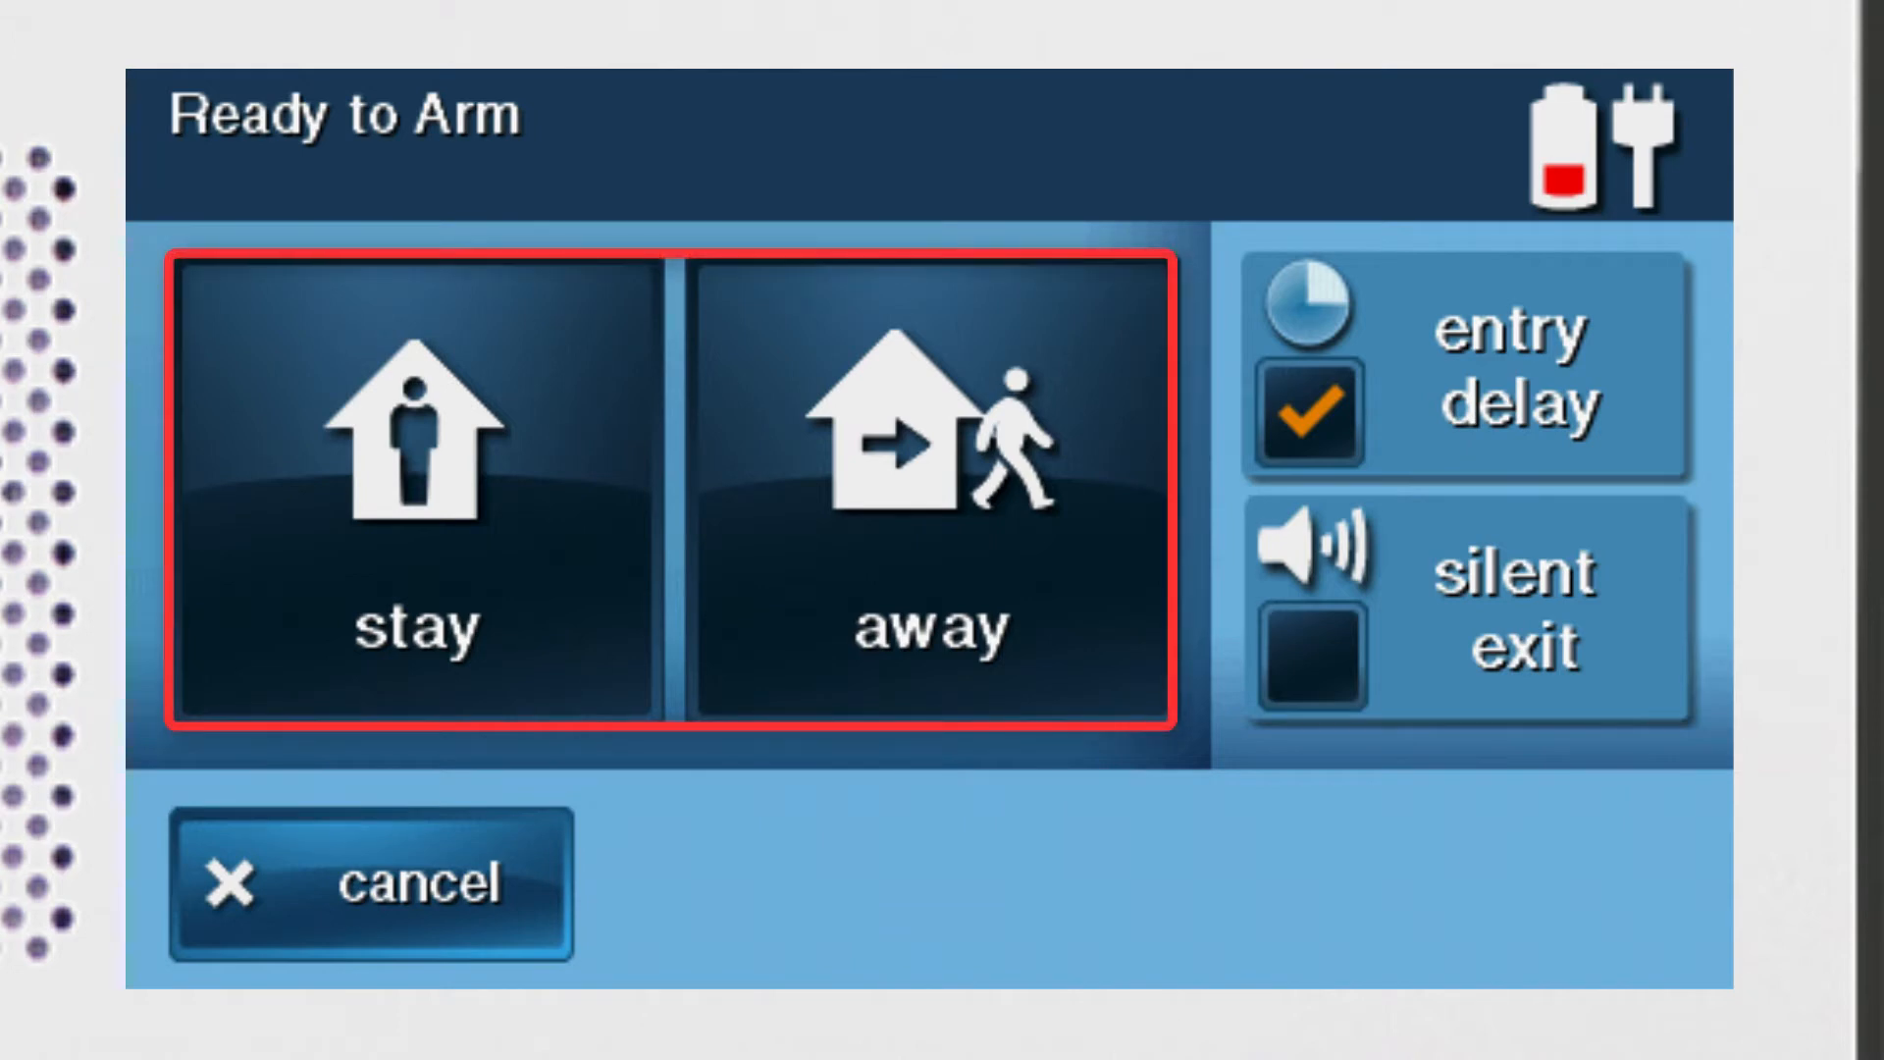
click(361, 493)
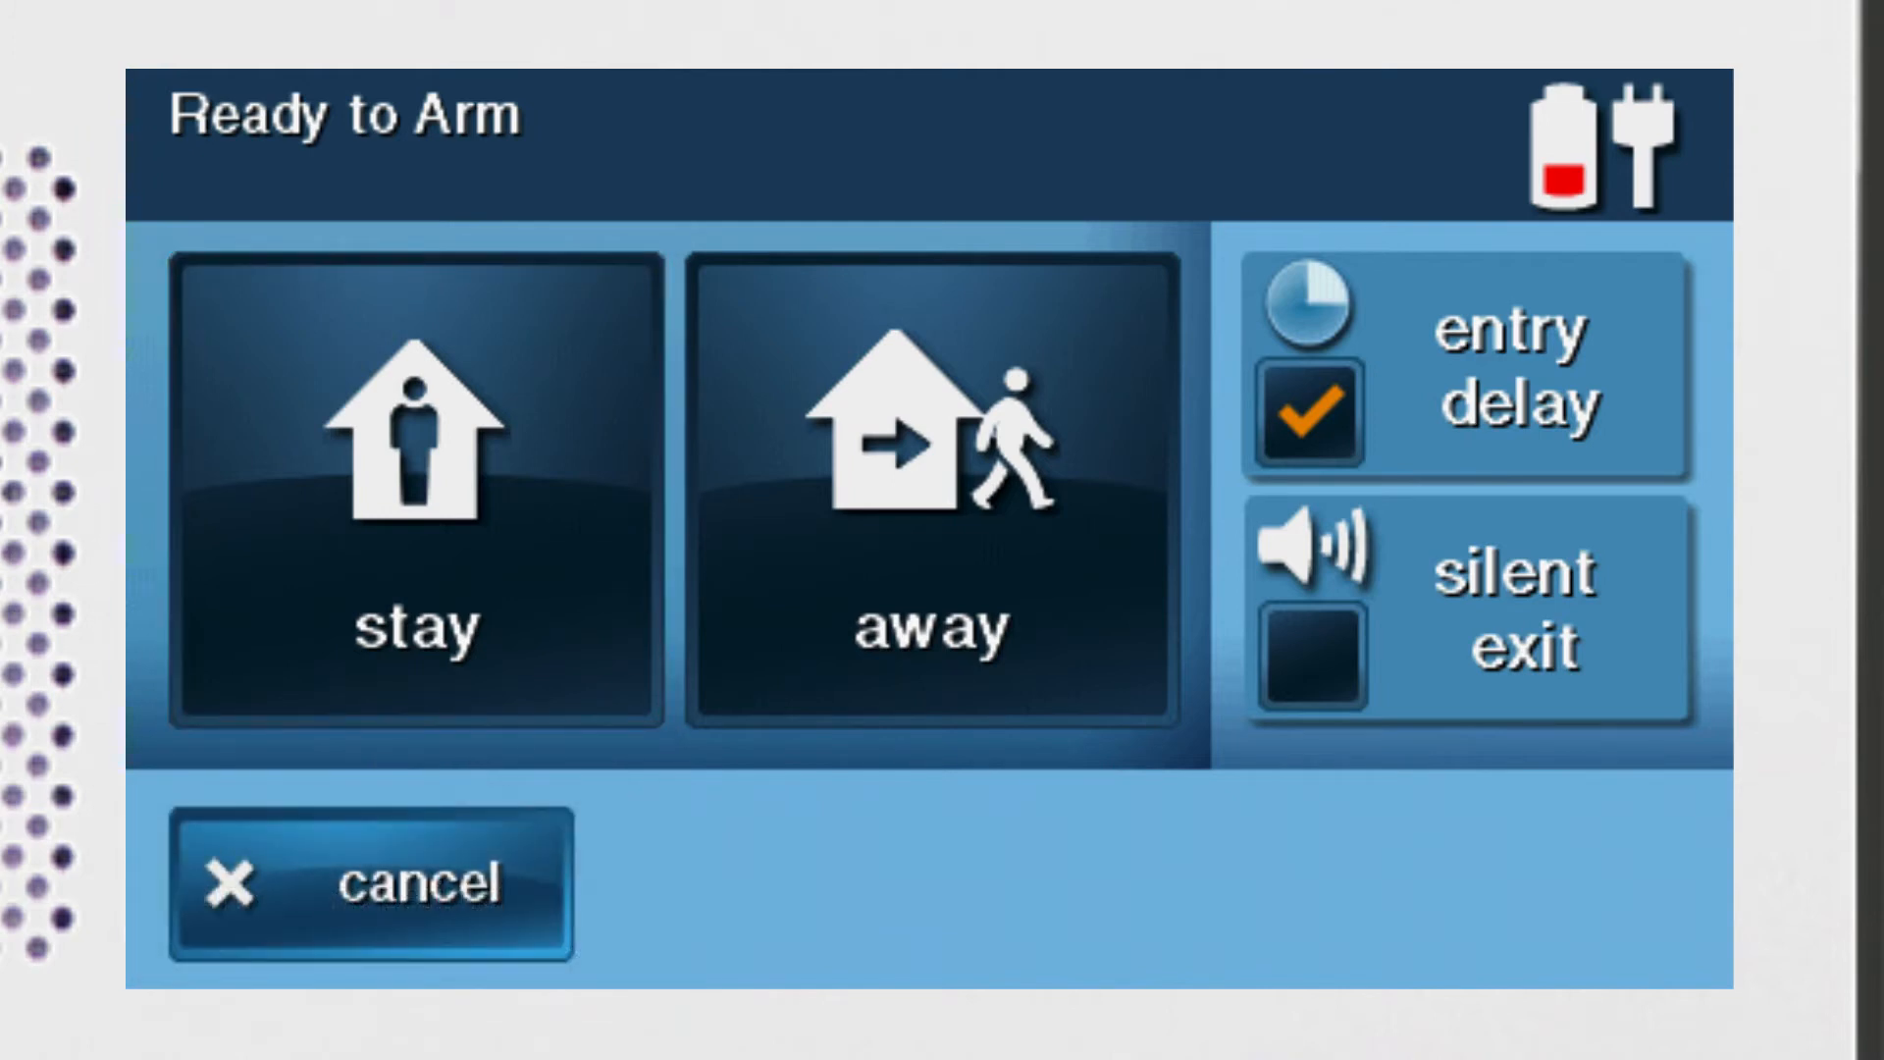
Step: Uncheck Entry Delay and check Silent Exit on the Ready to Arm screen
click(930, 492)
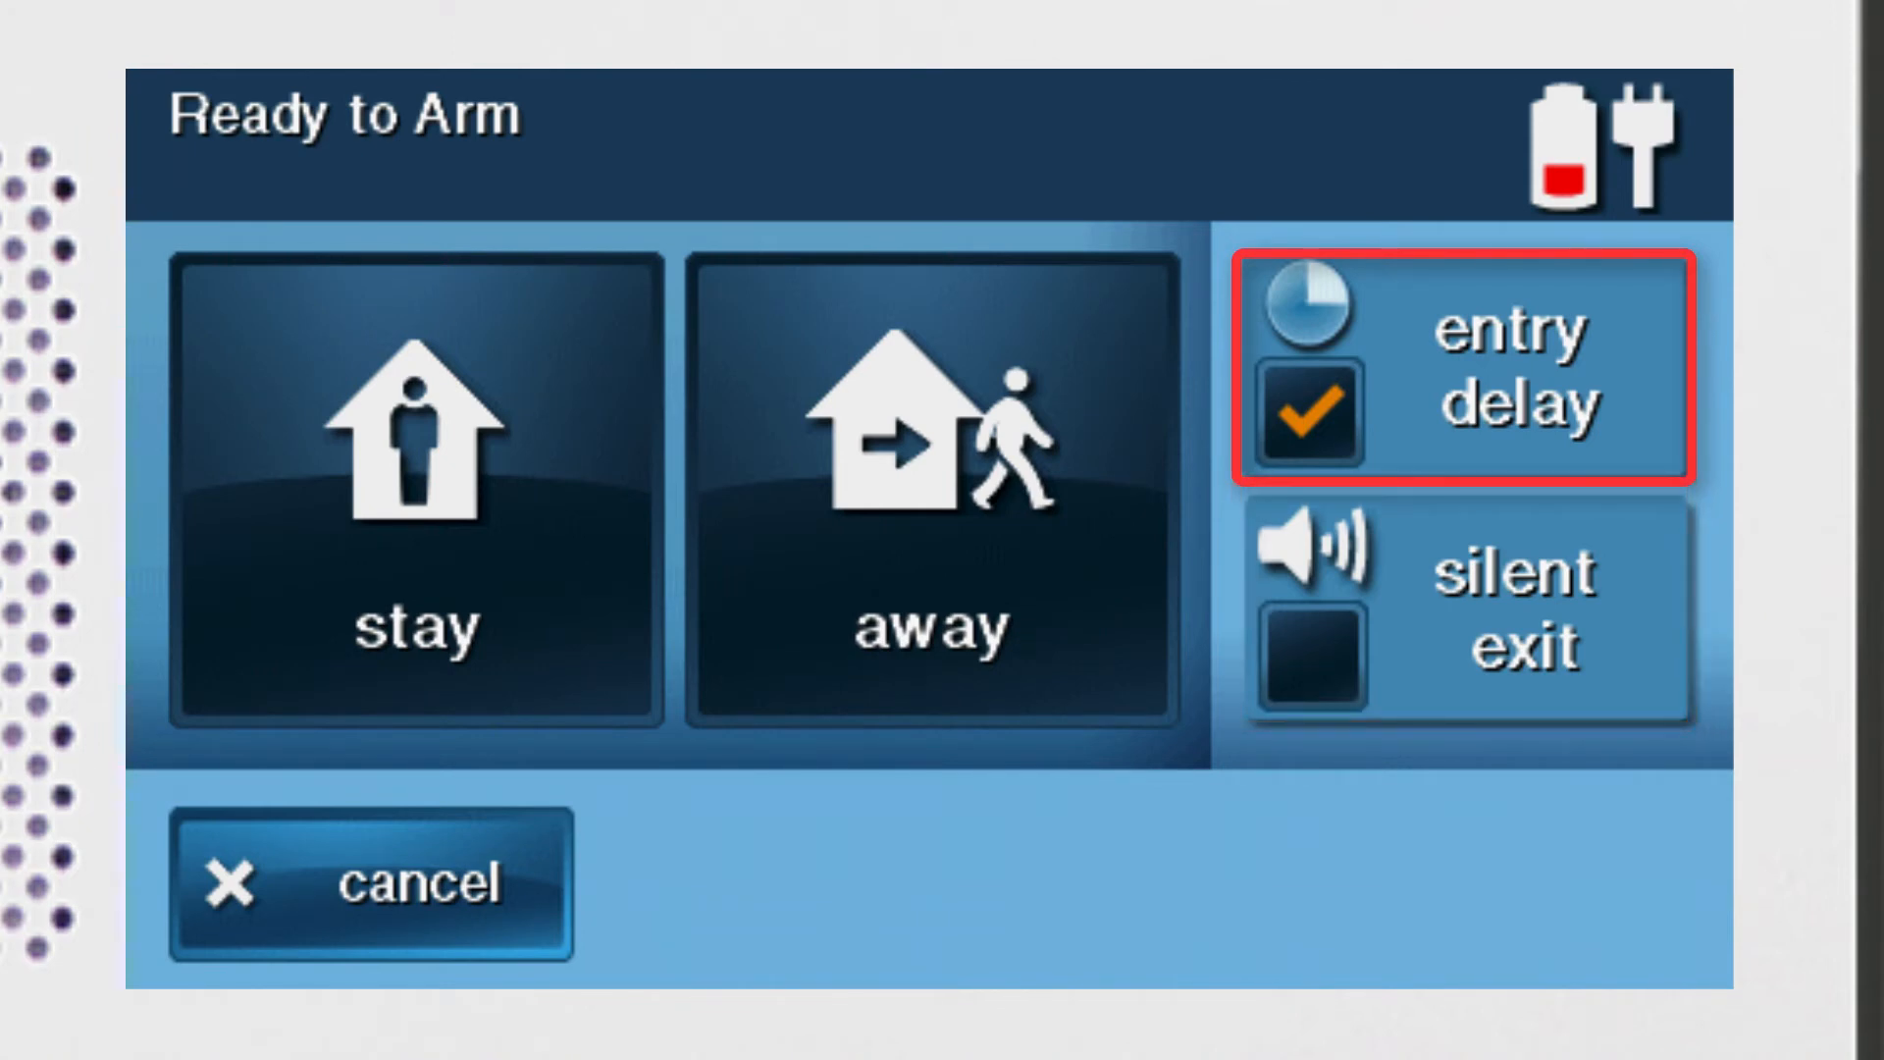
click(1474, 367)
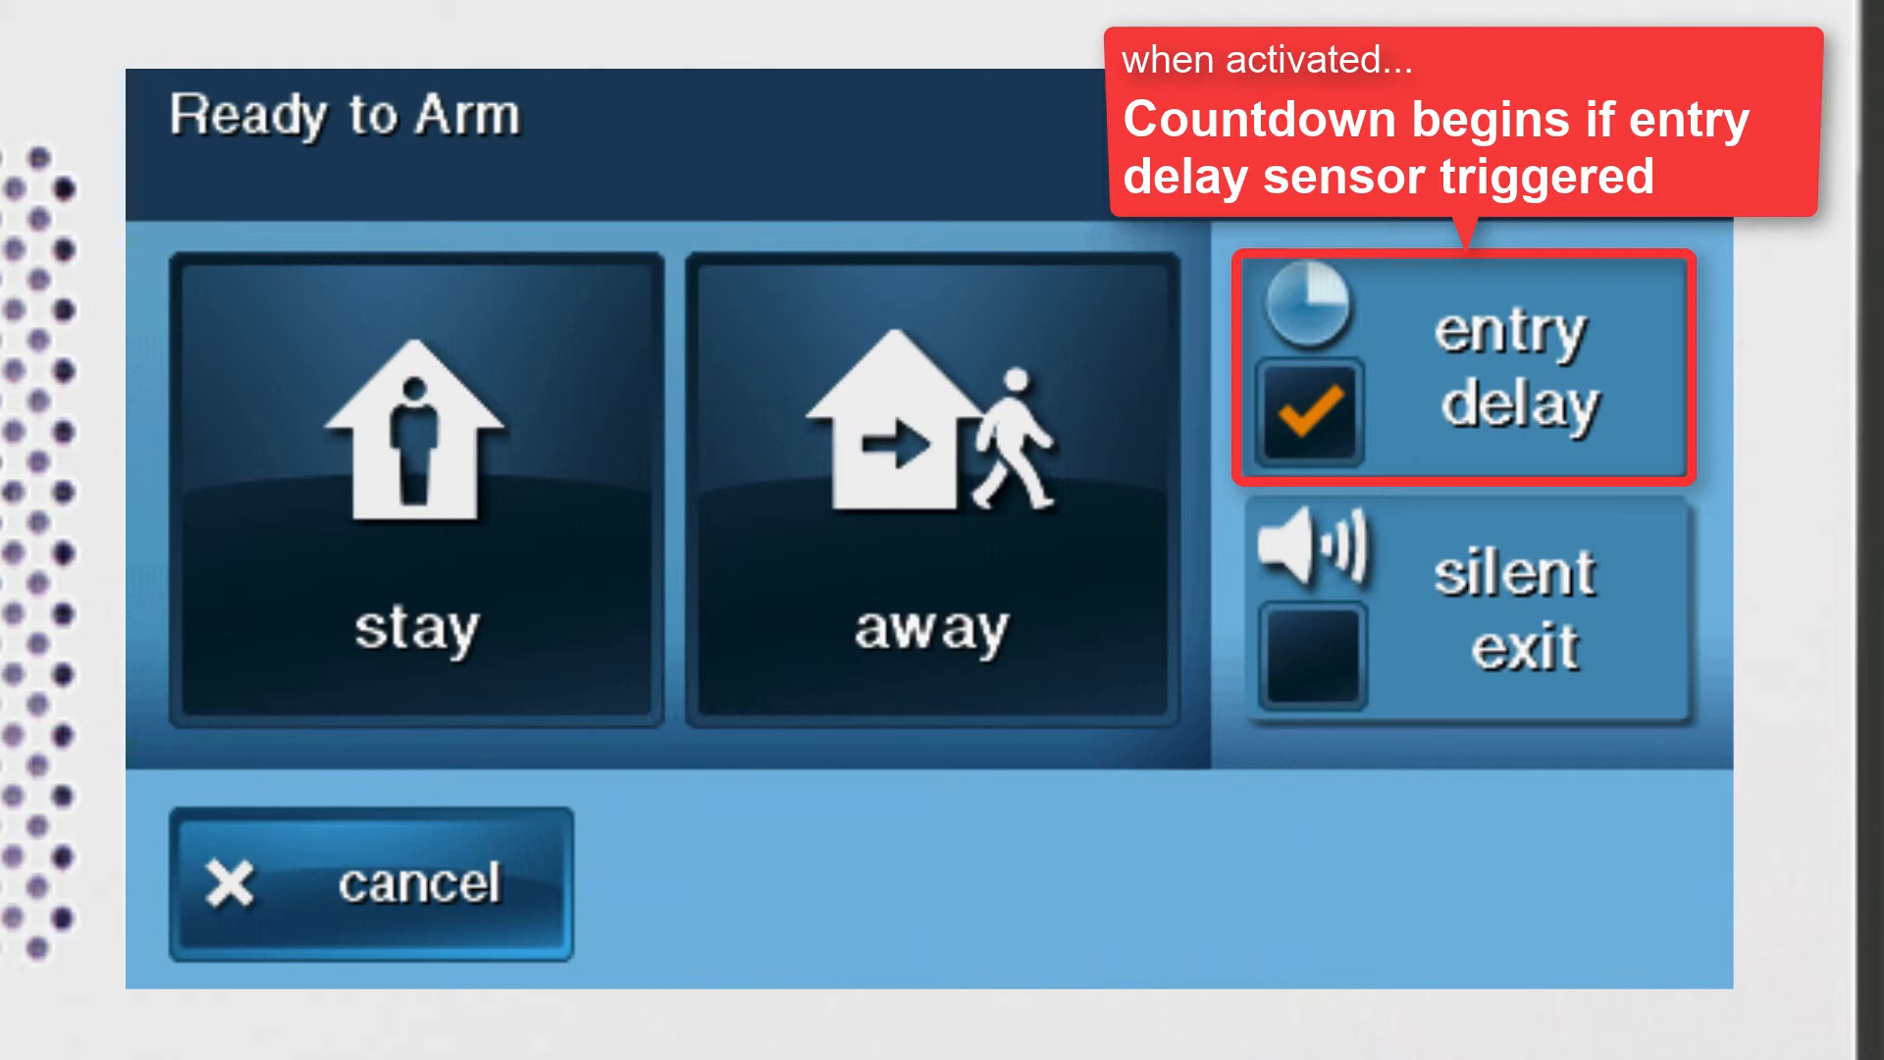
click(1307, 412)
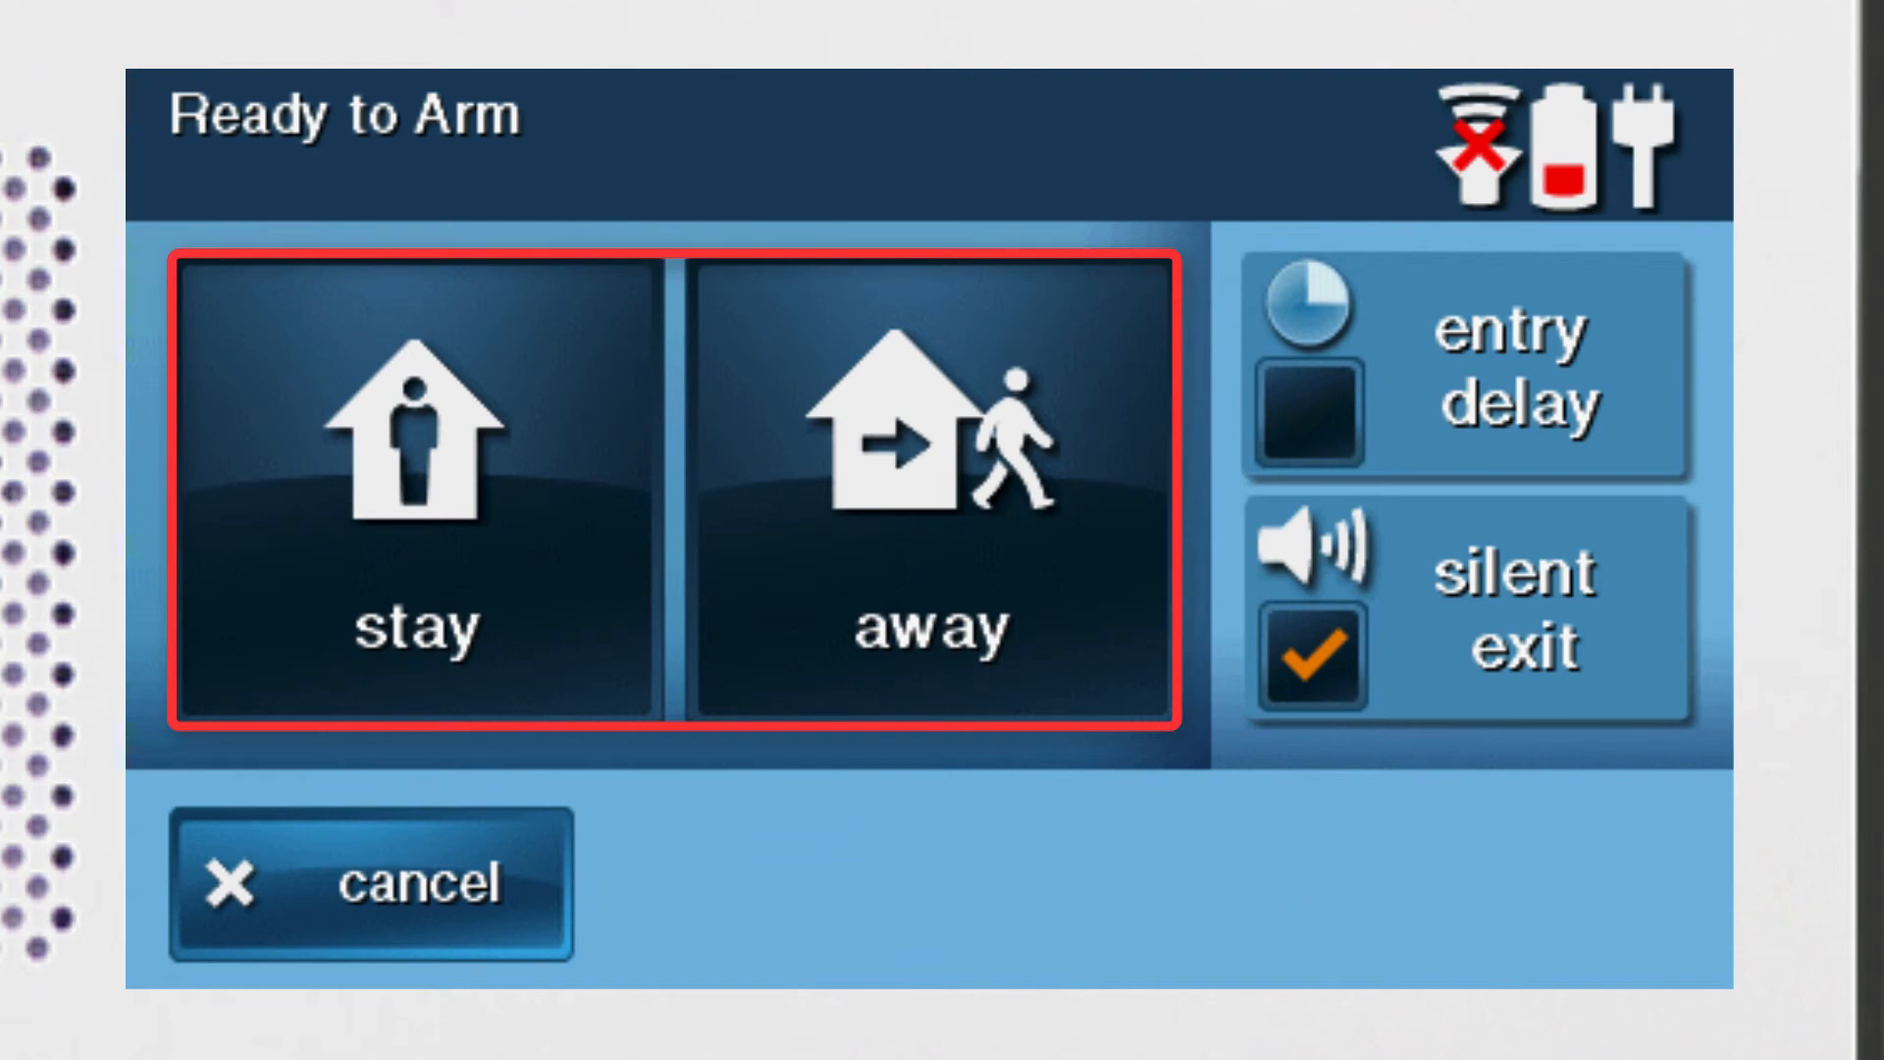
Step: Arm in Stay mode with no entry delay, returning to the home screen reporting the apartment door open
click(922, 481)
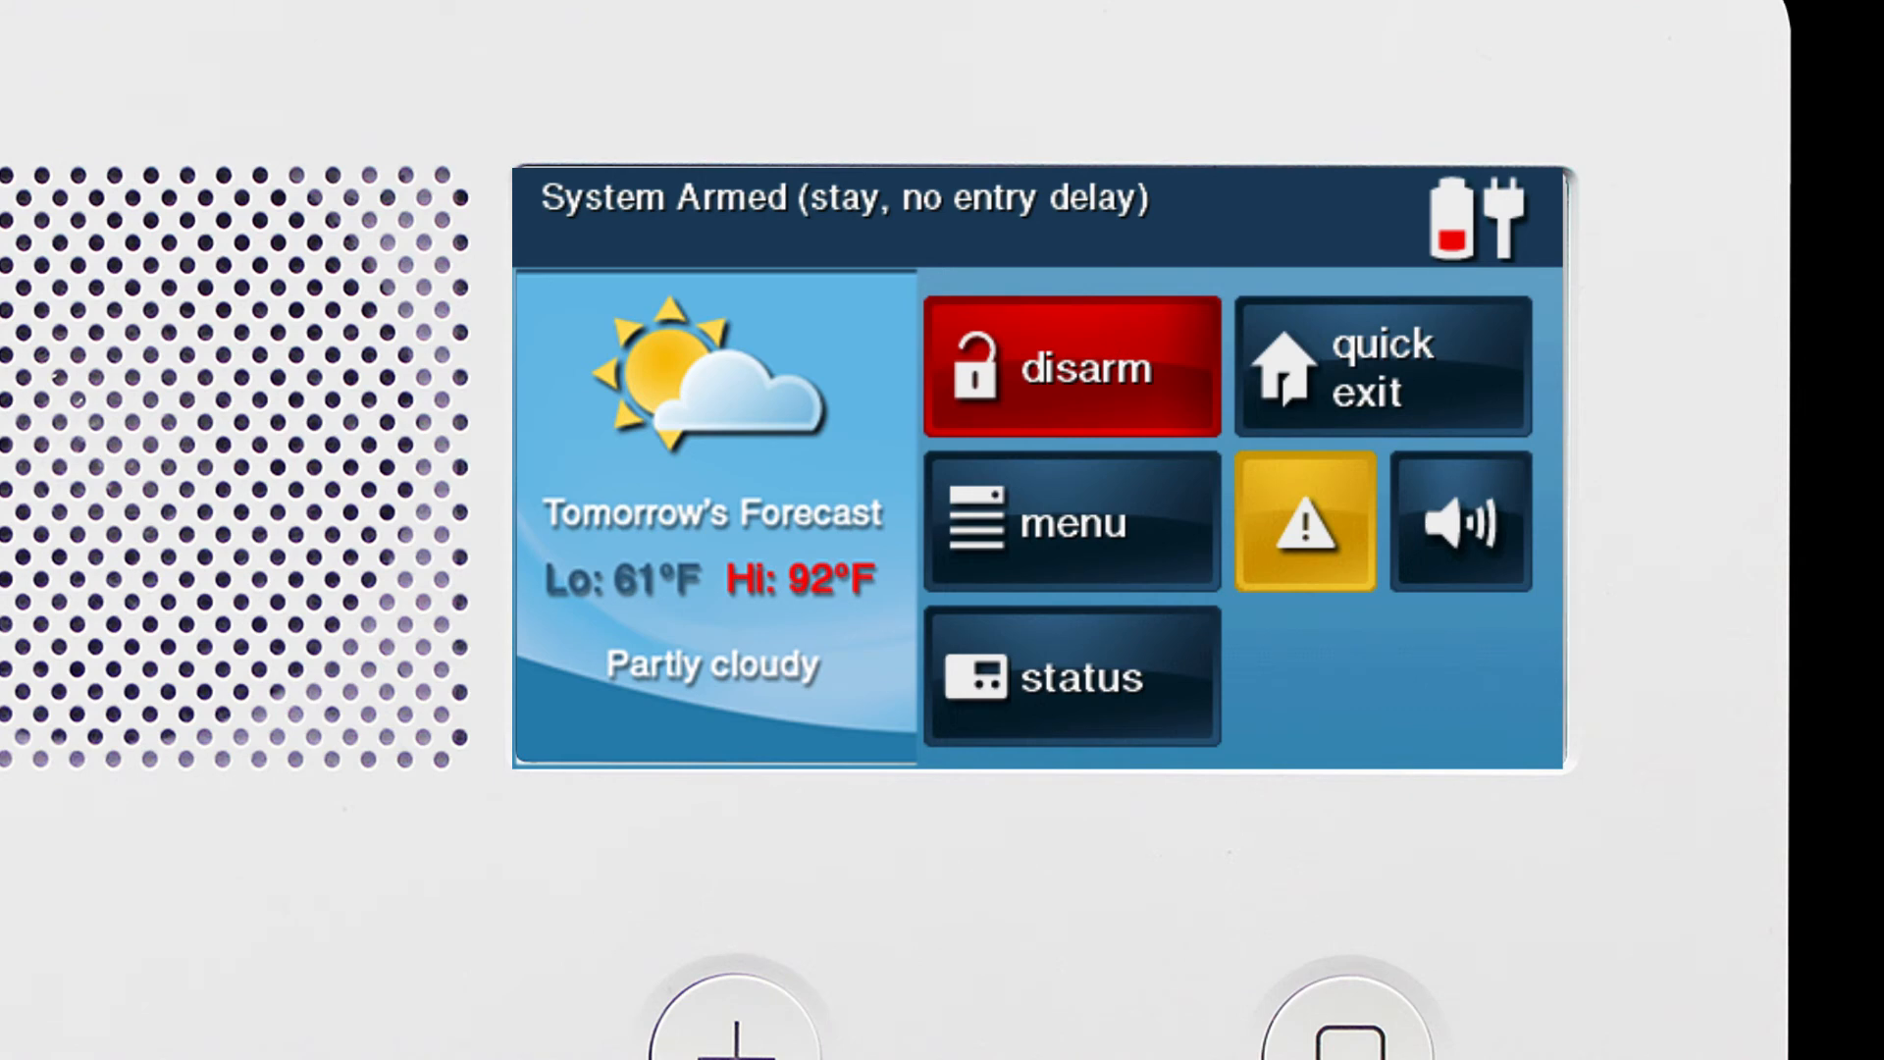
click(1070, 367)
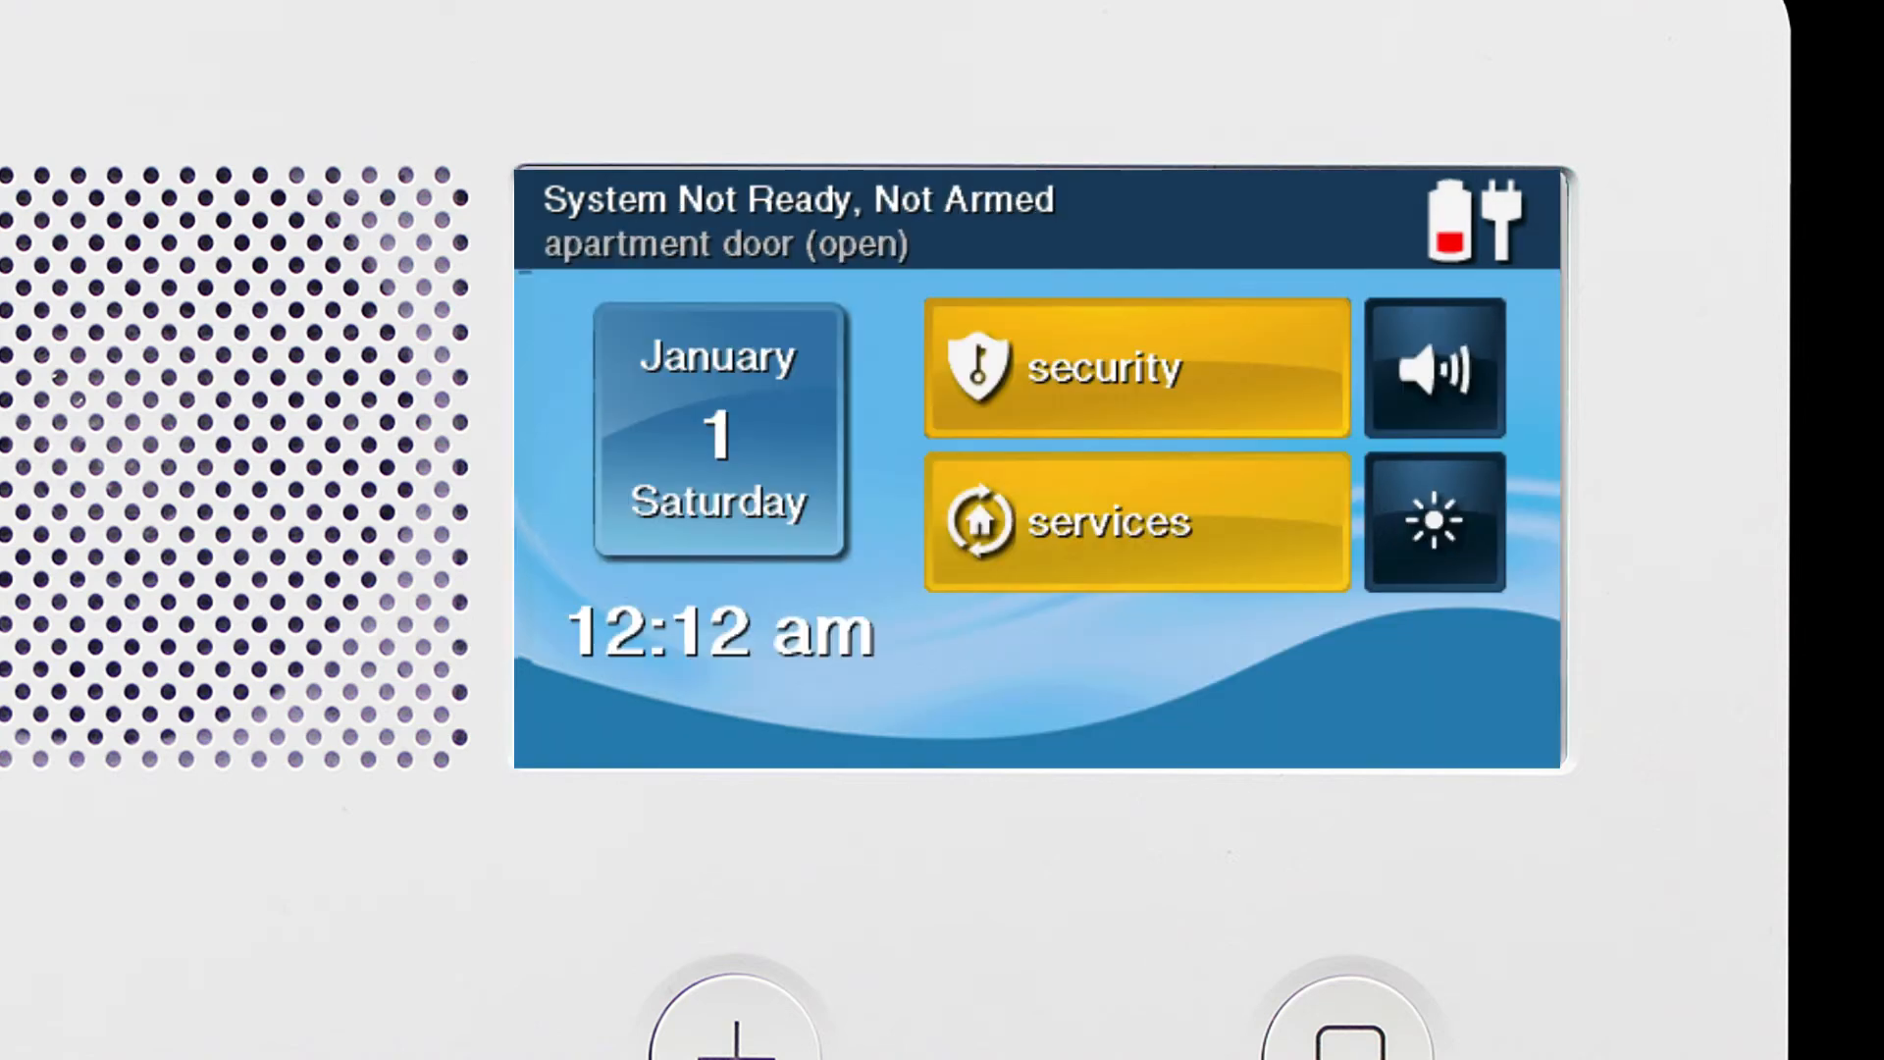
click(799, 220)
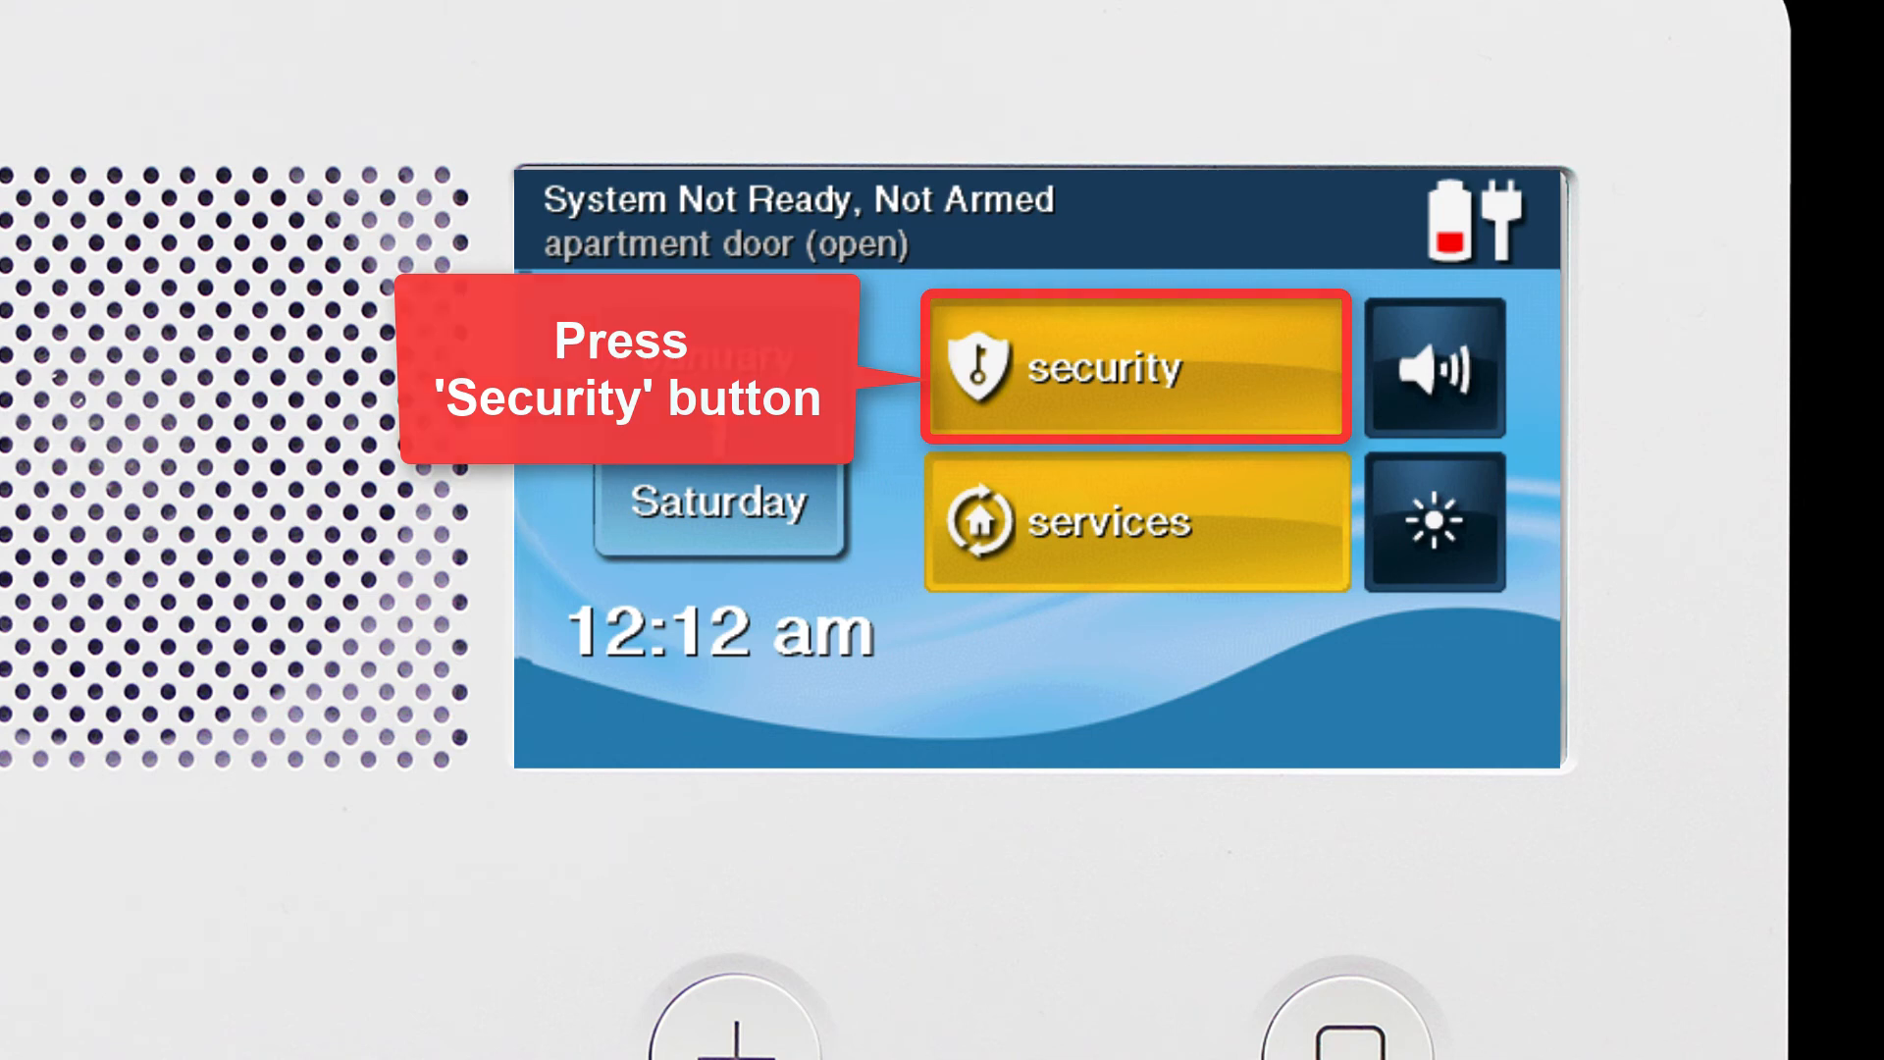
Step: Bypass All open sensors (apartment door) and confirm with the user code to reach Ready to Arm
click(1135, 365)
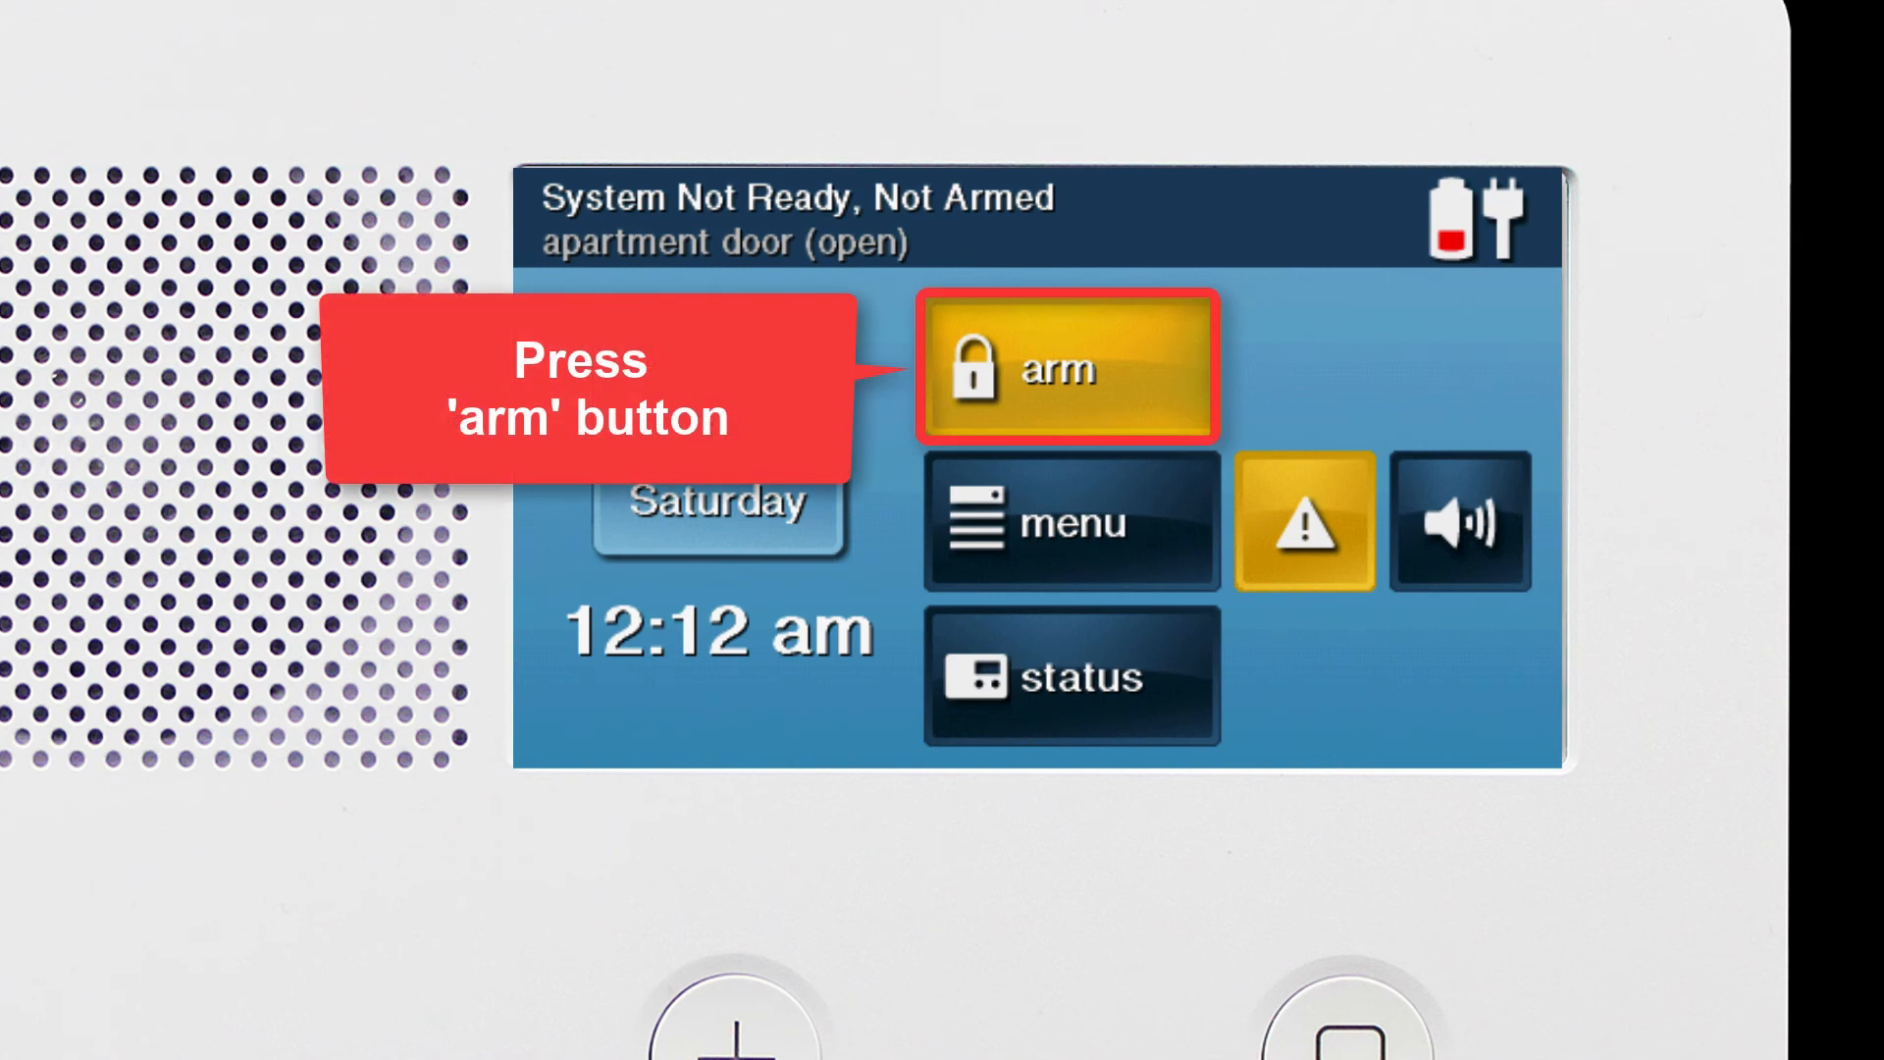
click(1068, 365)
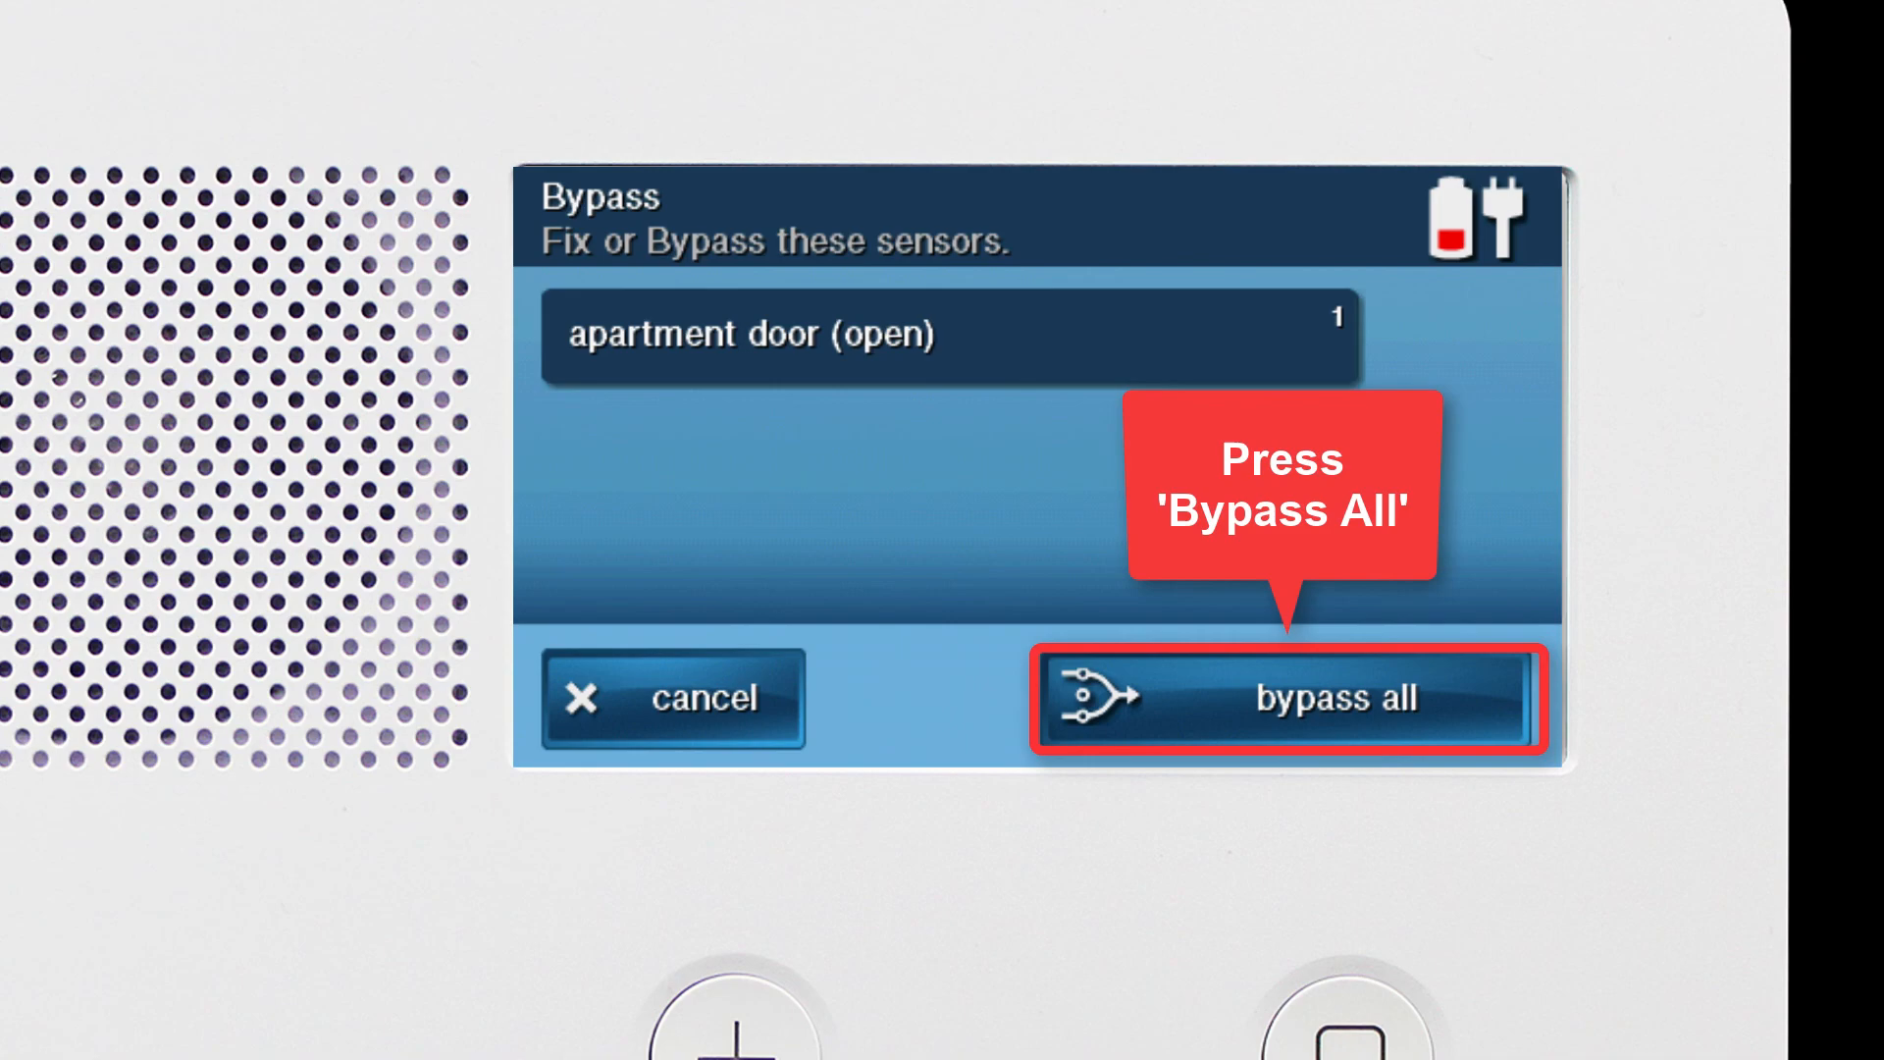
click(1286, 698)
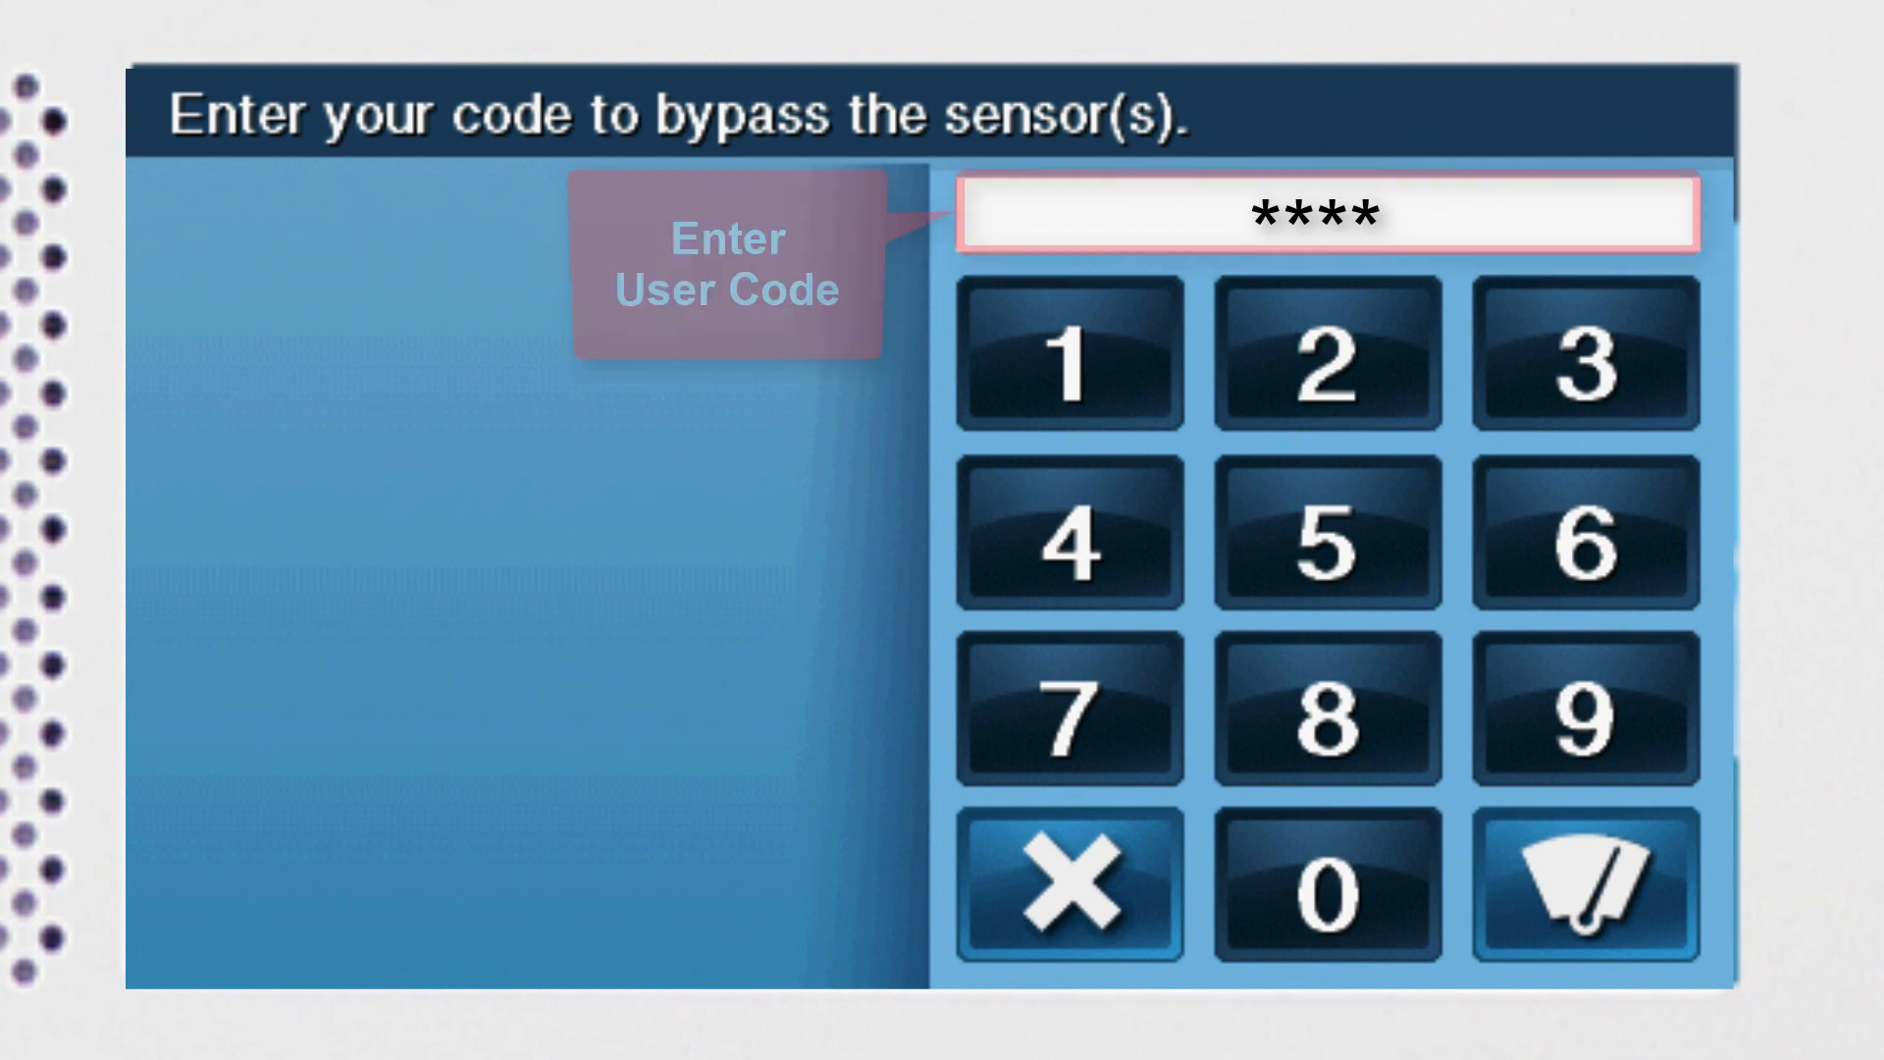
click(1578, 886)
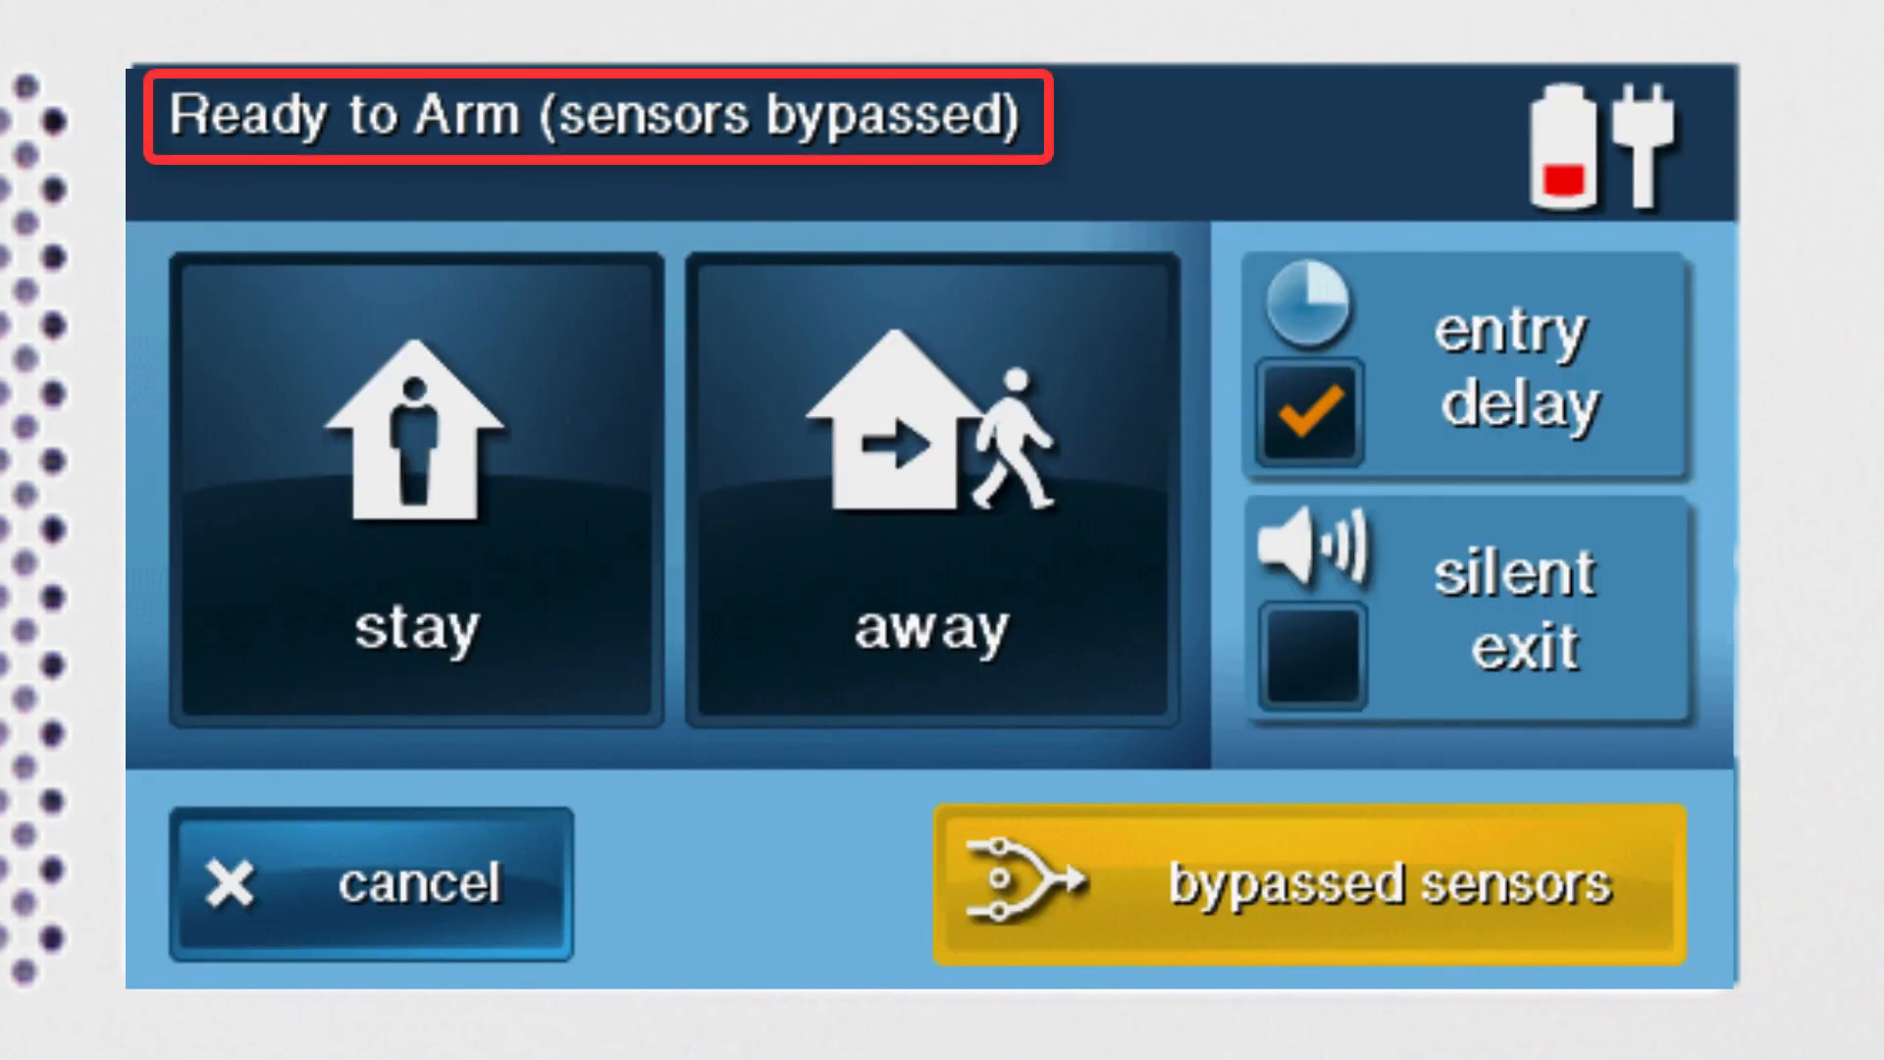